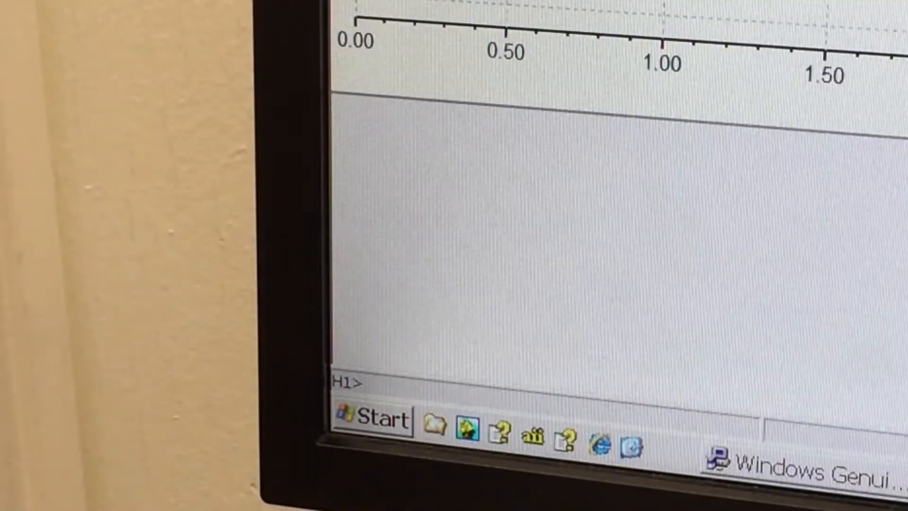
- Start a proton acquisition with zg using the current settings
text(zg)
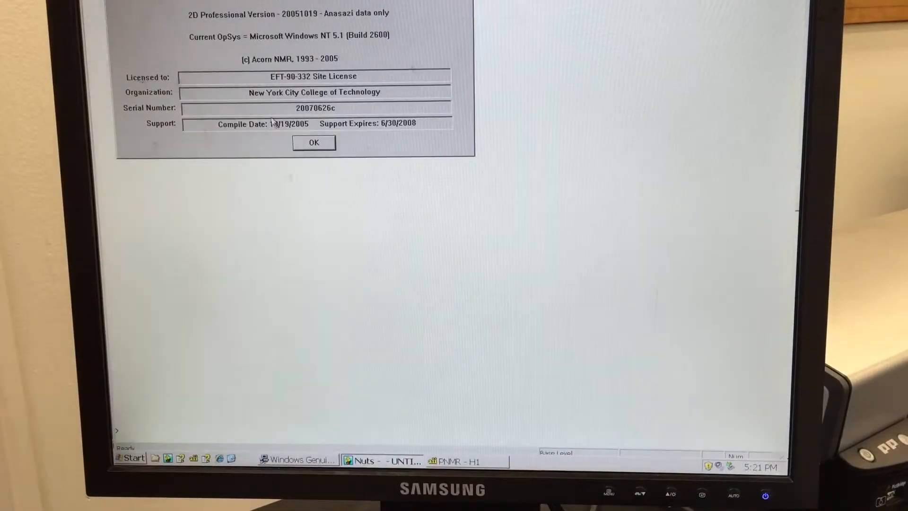
- Dismiss the NUTS About box and return to the PNMR window
click(313, 143)
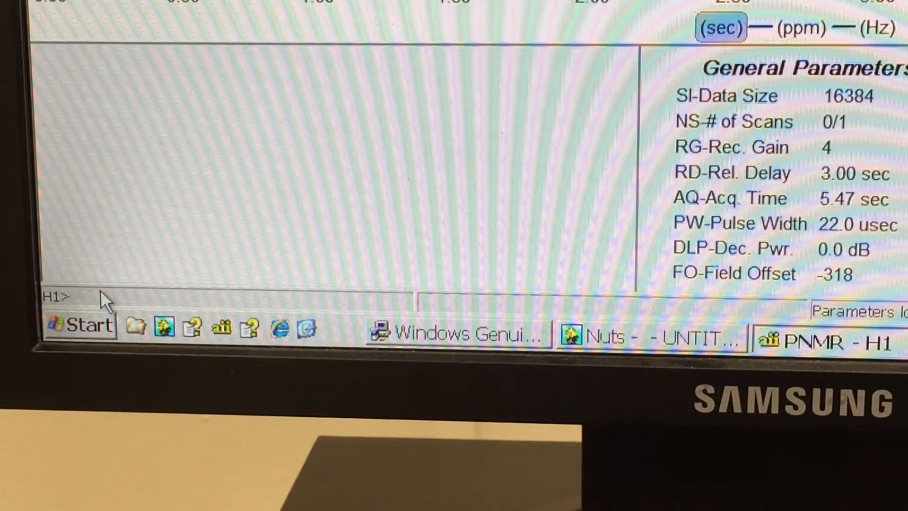
- Set the field offset reference position to -1.591 with fo
text(fo)
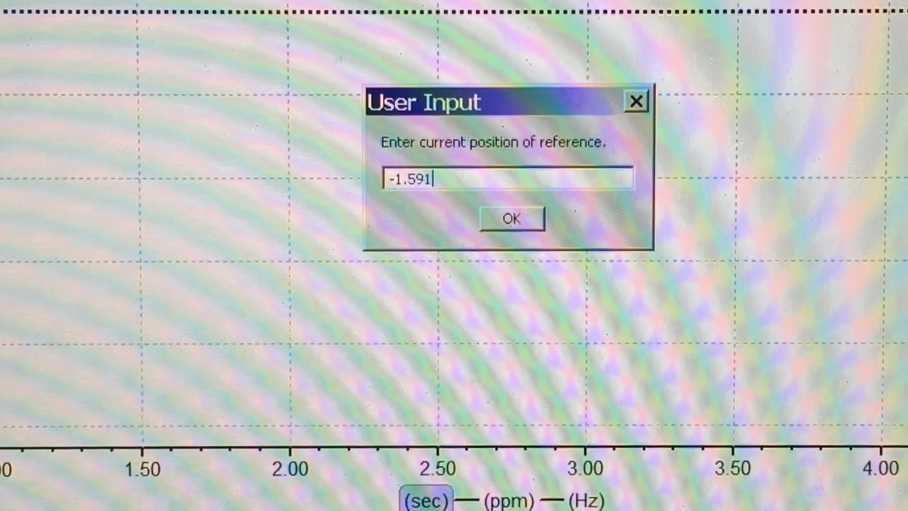
click(510, 218)
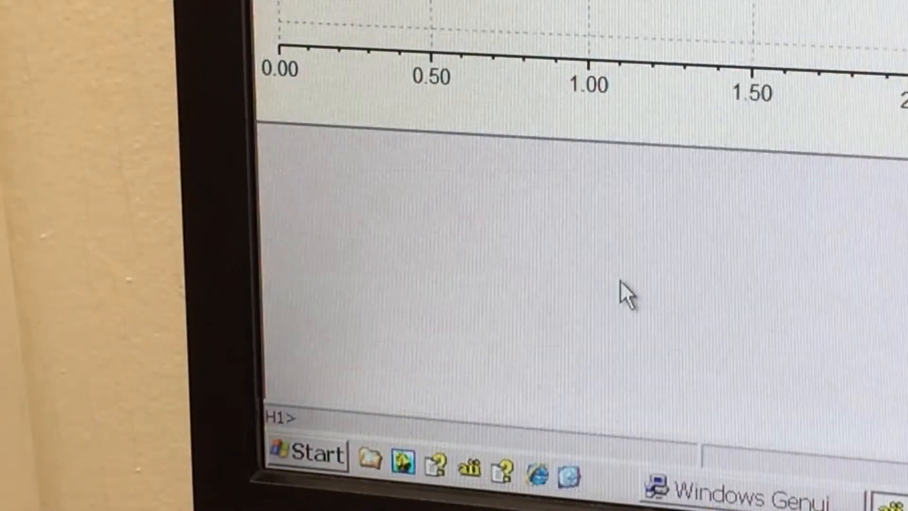
- Set the number of scans to 64 with ns
text(ns)
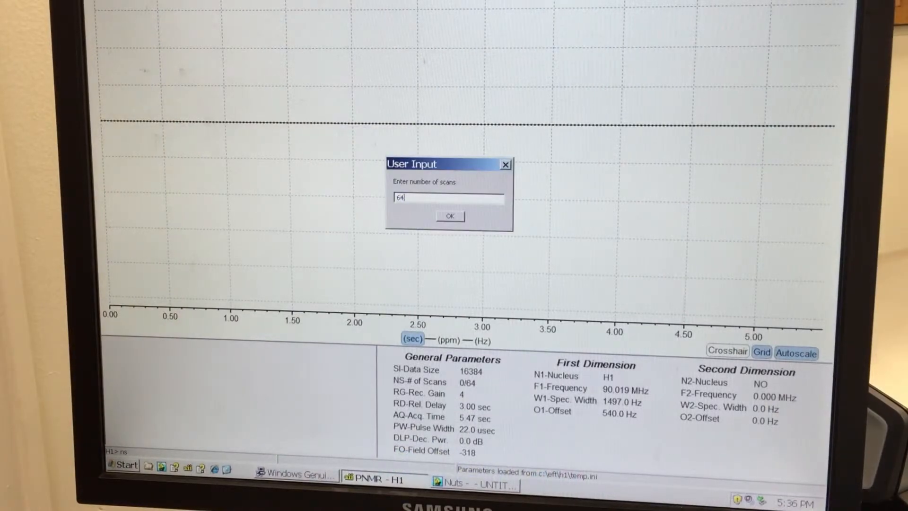
click(449, 216)
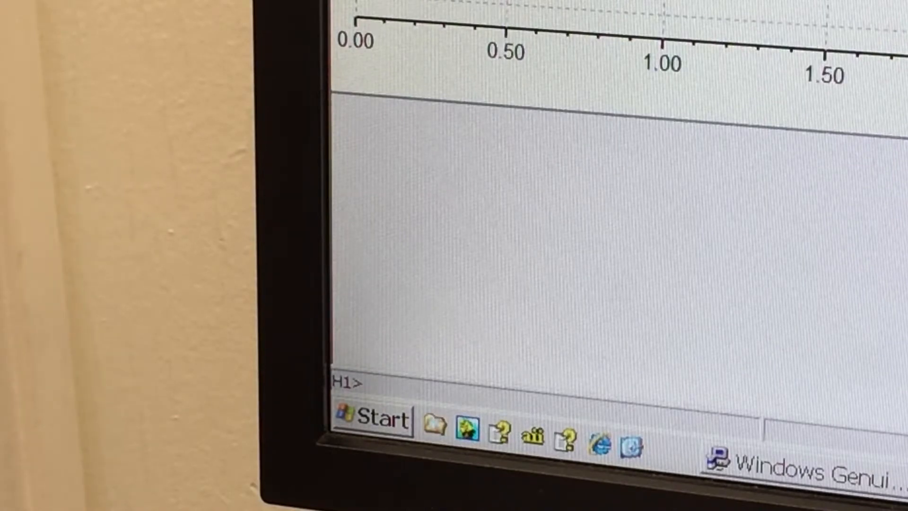
- Start the 64-scan run and save the data as Unknown in the Organic folder
text(zg)
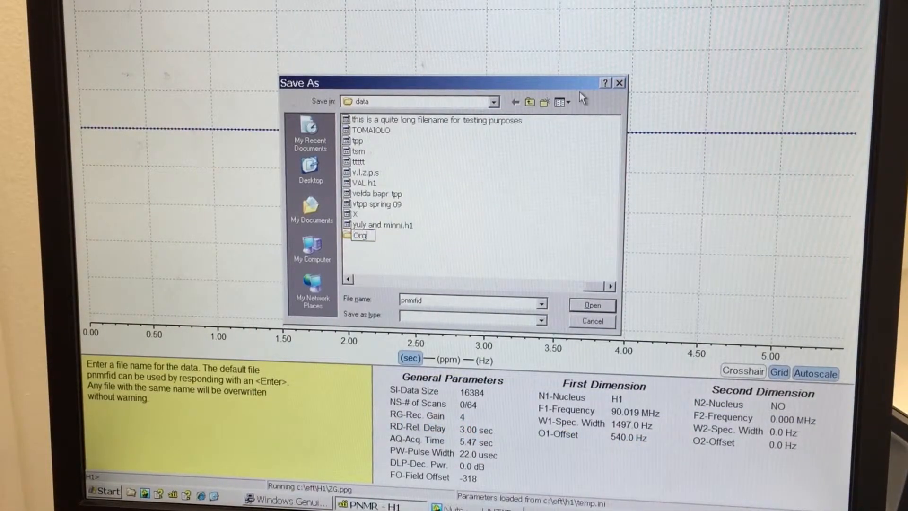
double_click(360, 235)
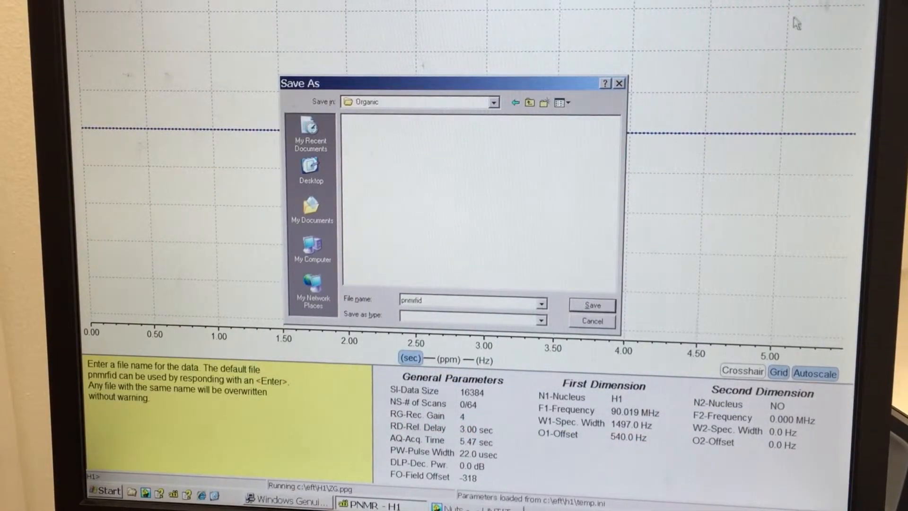
text(Unkn)
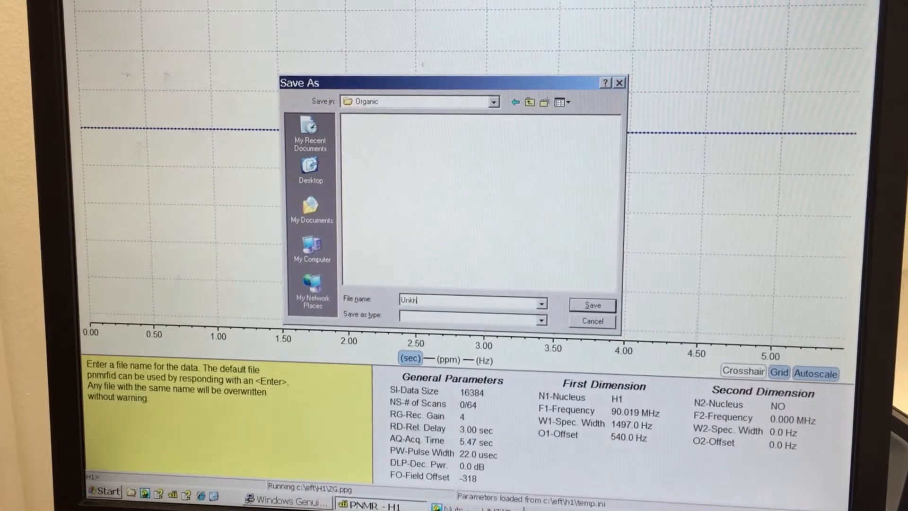
click(591, 304)
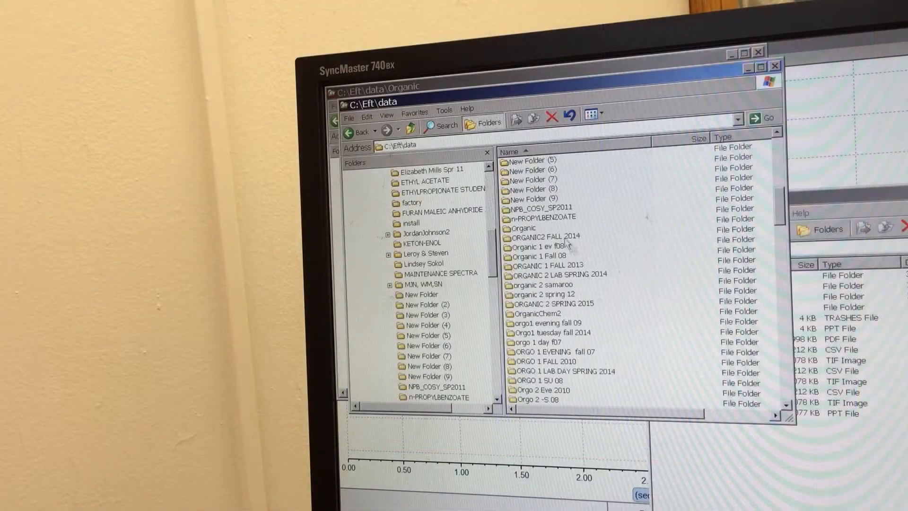
- Open the Organic folder in Explorer to find Unknown.h1
click(523, 227)
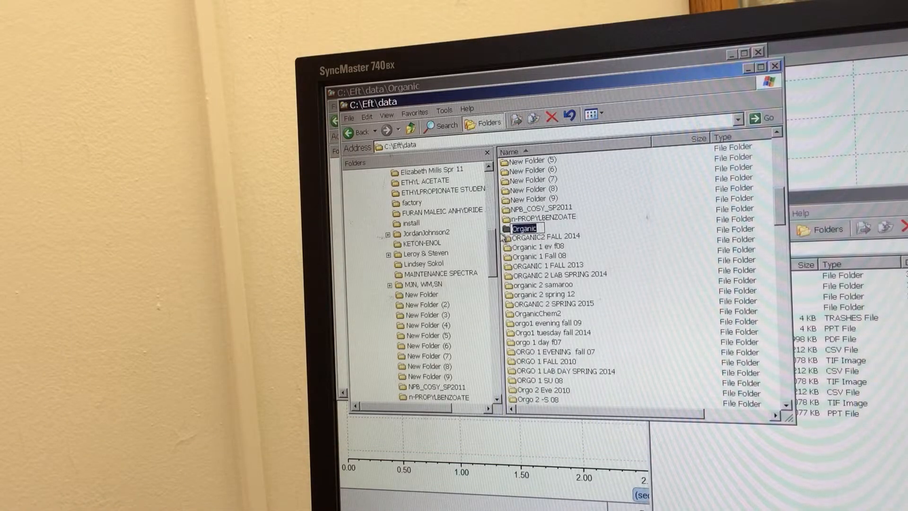
double_click(523, 227)
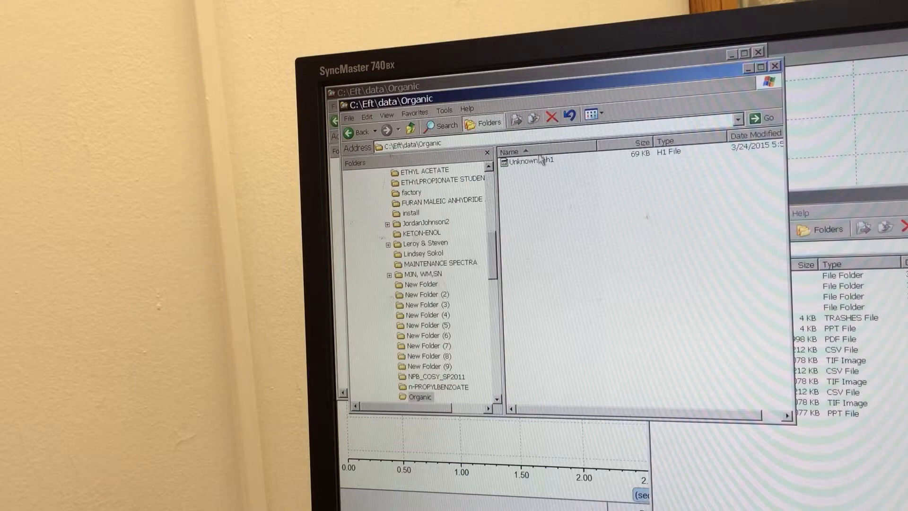